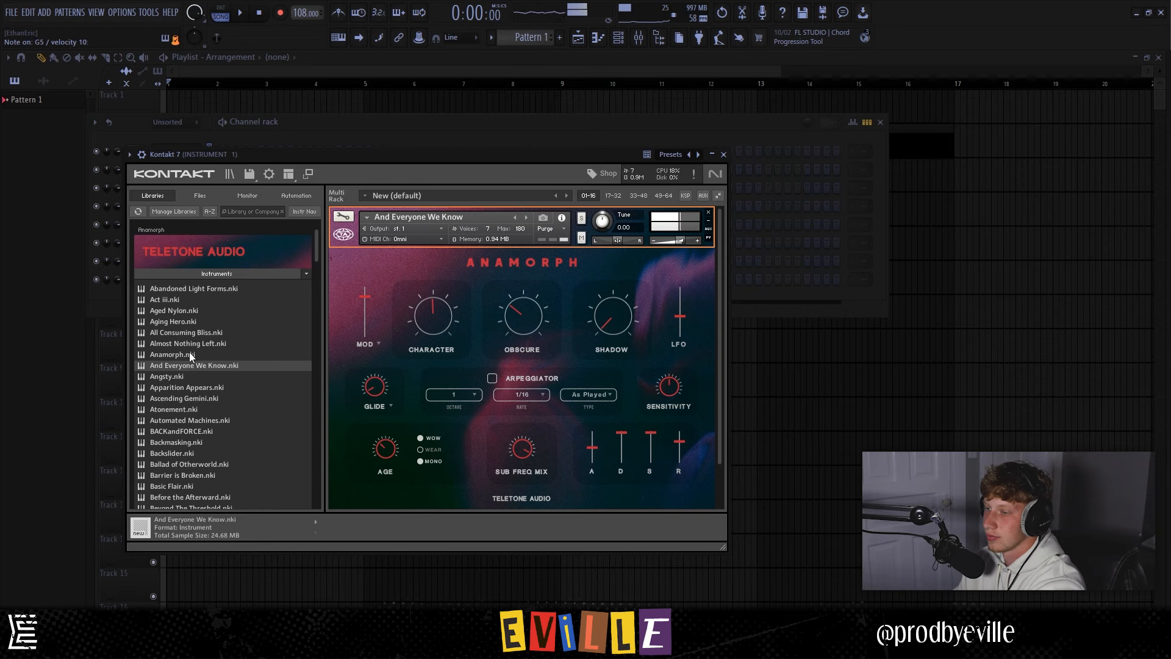
# Load the Anamorph instrument into Kontakt 7 and return to the Channel rack
pyautogui.doubleClick(172, 354)
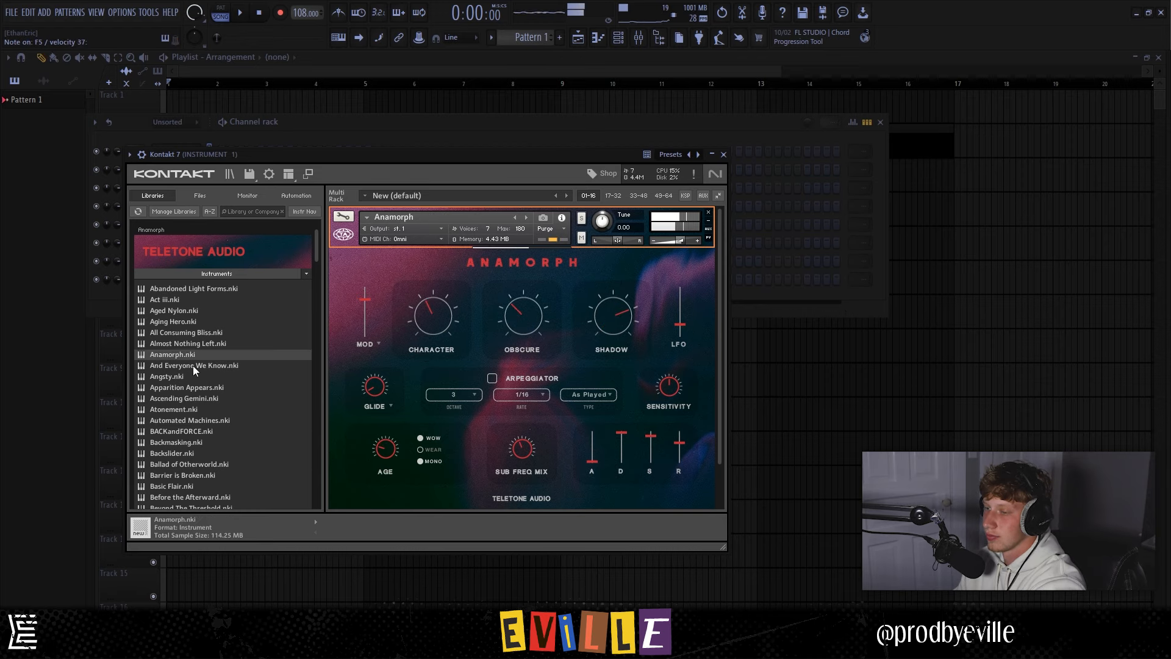
pyautogui.click(721, 154)
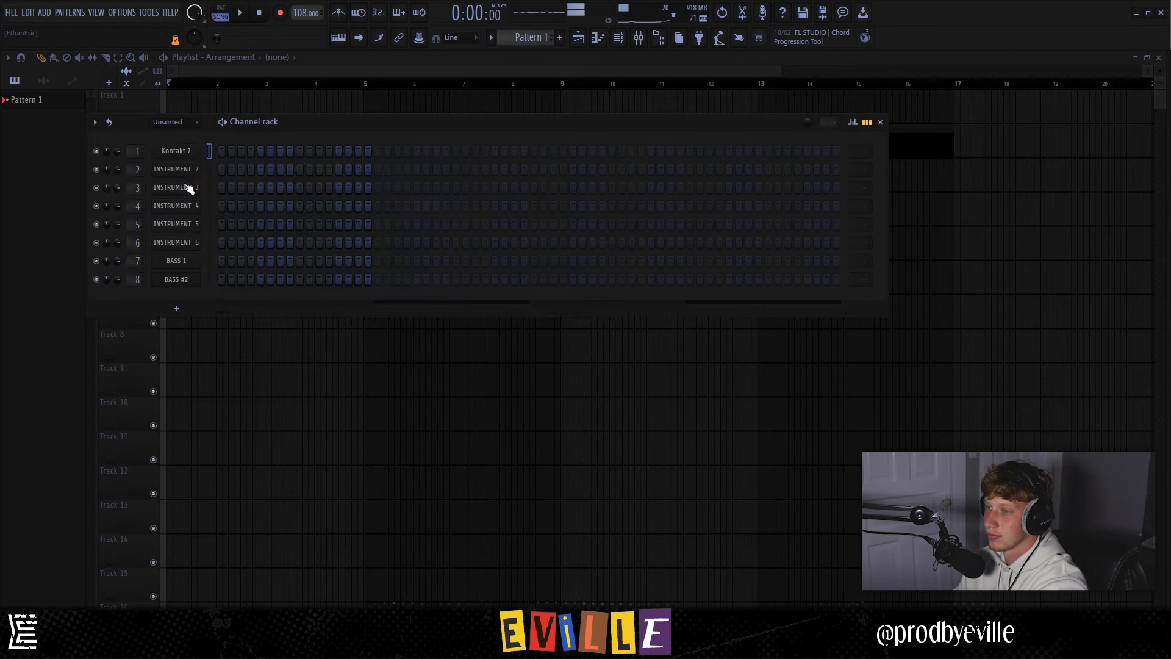
# Highlight Minor Natural (Aeolian) in Kontakt 7's piano roll and draw the F4–G#4–C5 chord
pyautogui.doubleClick(174, 150)
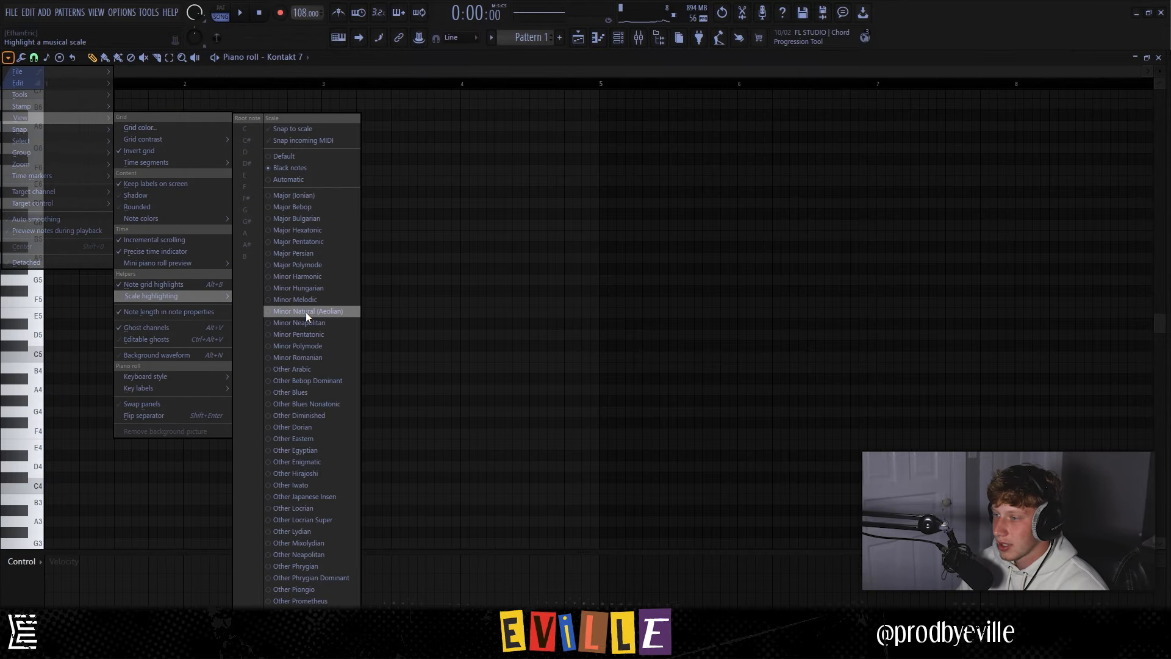
pyautogui.click(308, 311)
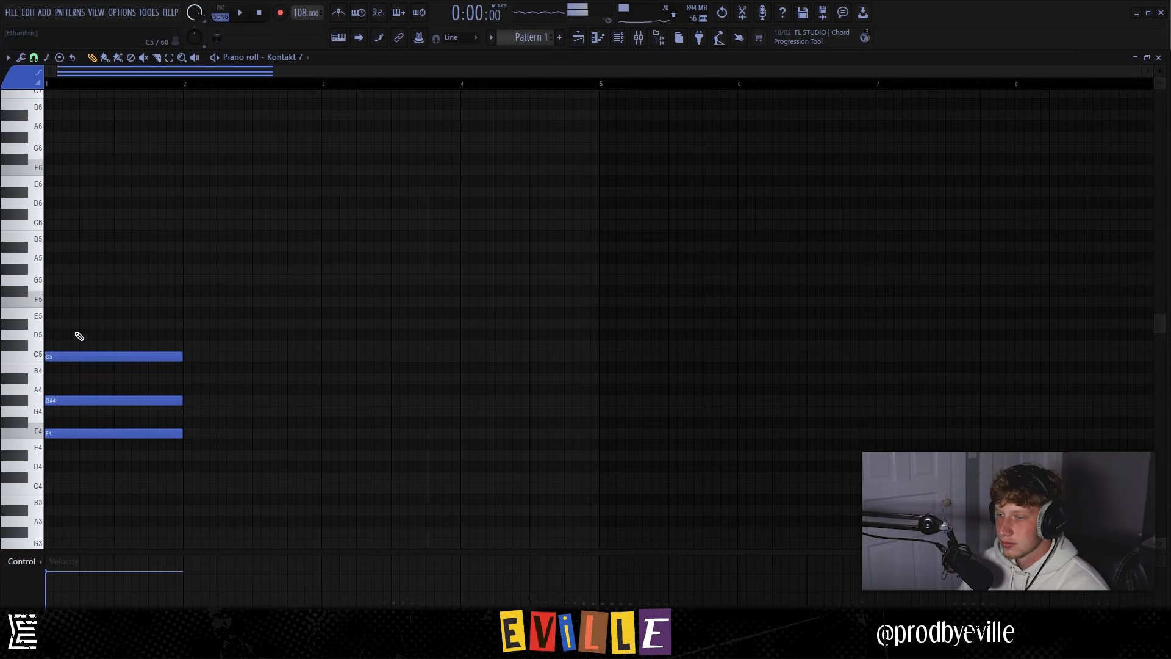
pyautogui.click(112, 322)
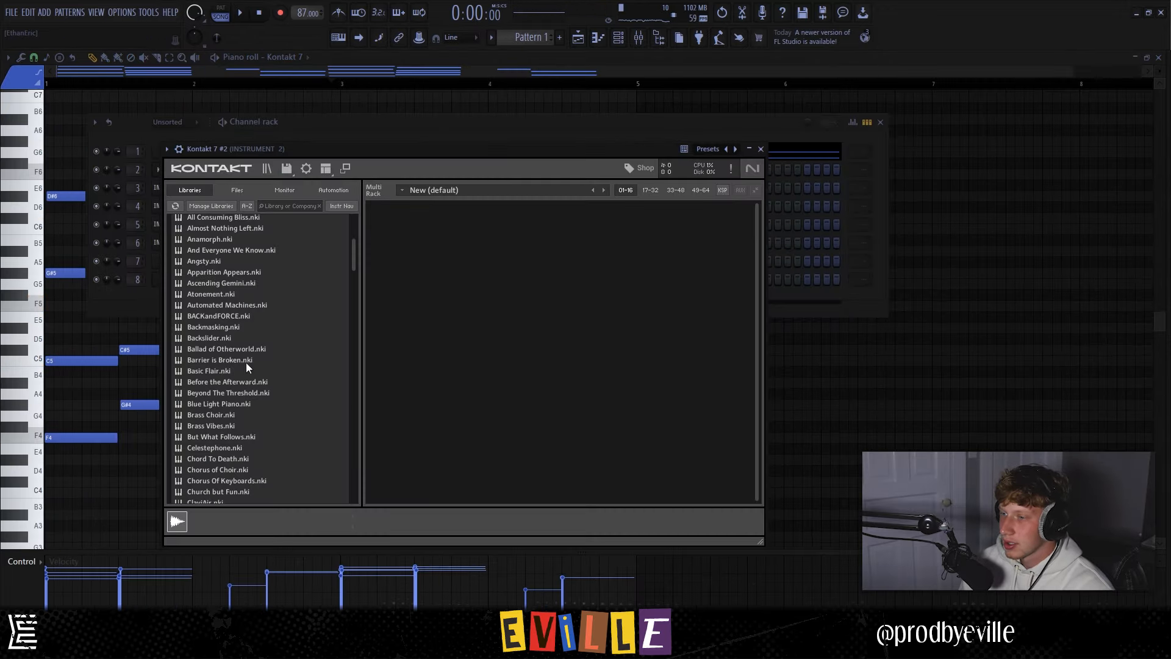
# Load a patch into Kontakt 7 #2, replace channel 3 with Analog Lab V, and add a D#6 note
pyautogui.scroll(-3)
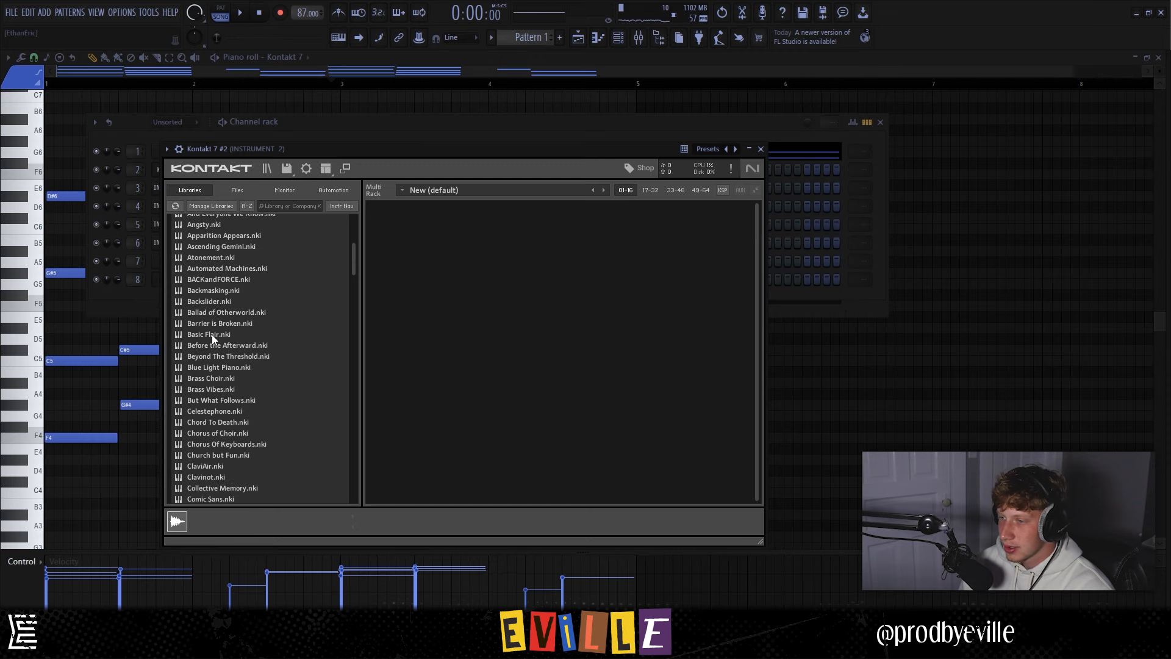
pyautogui.doubleClick(208, 334)
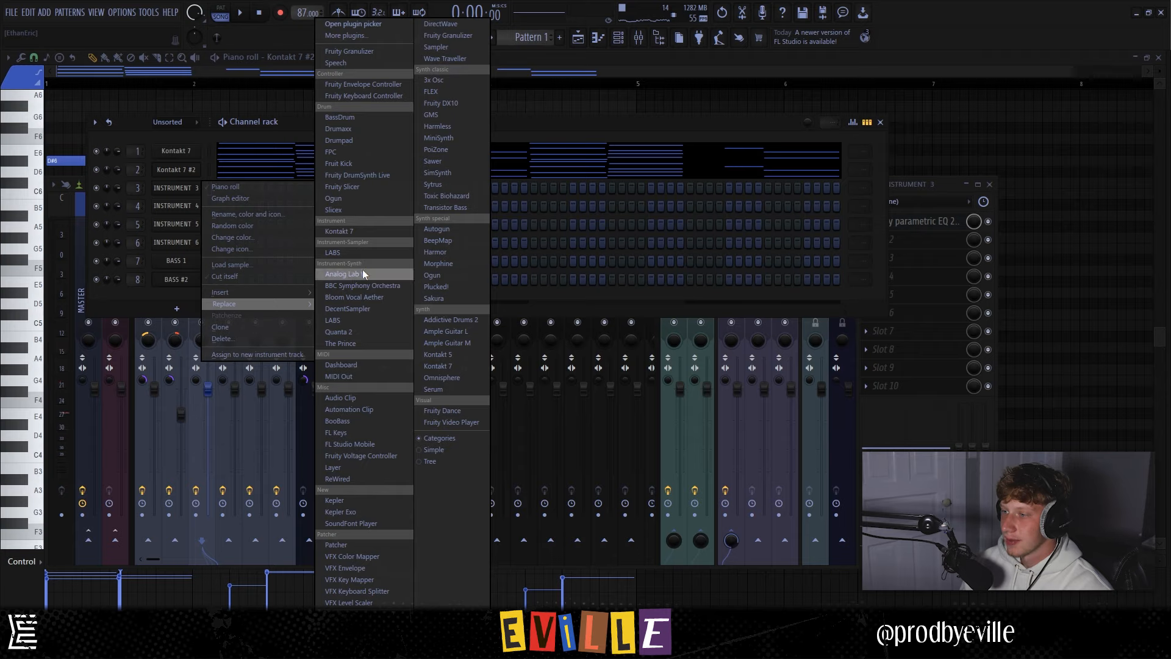
pyautogui.click(340, 274)
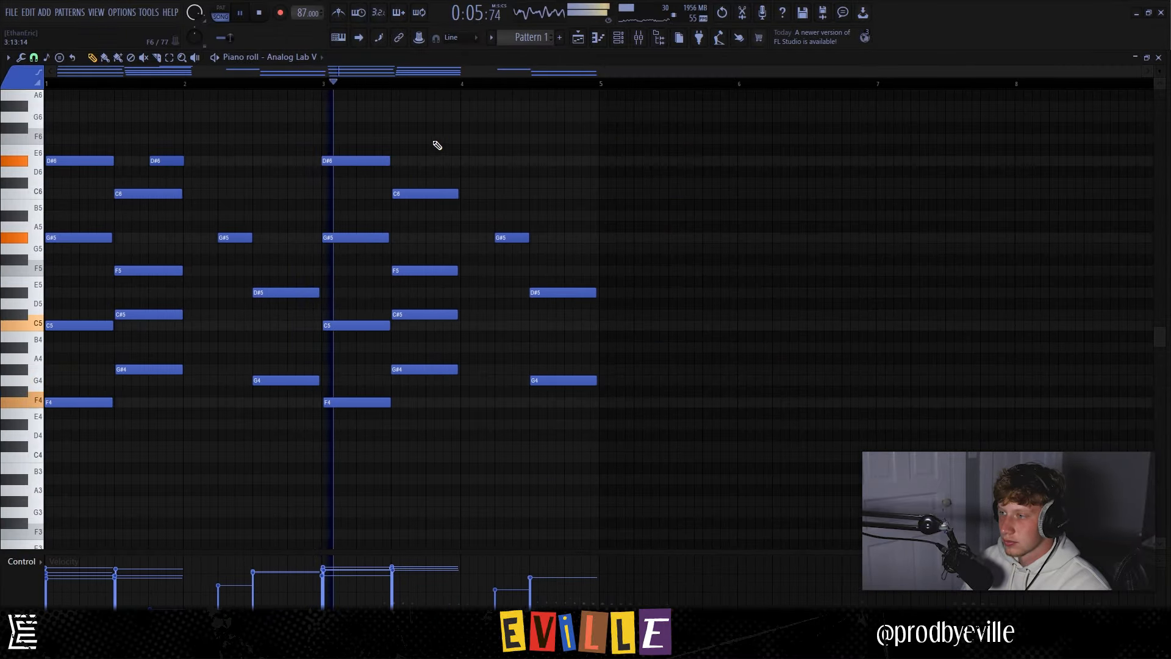
pyautogui.click(476, 160)
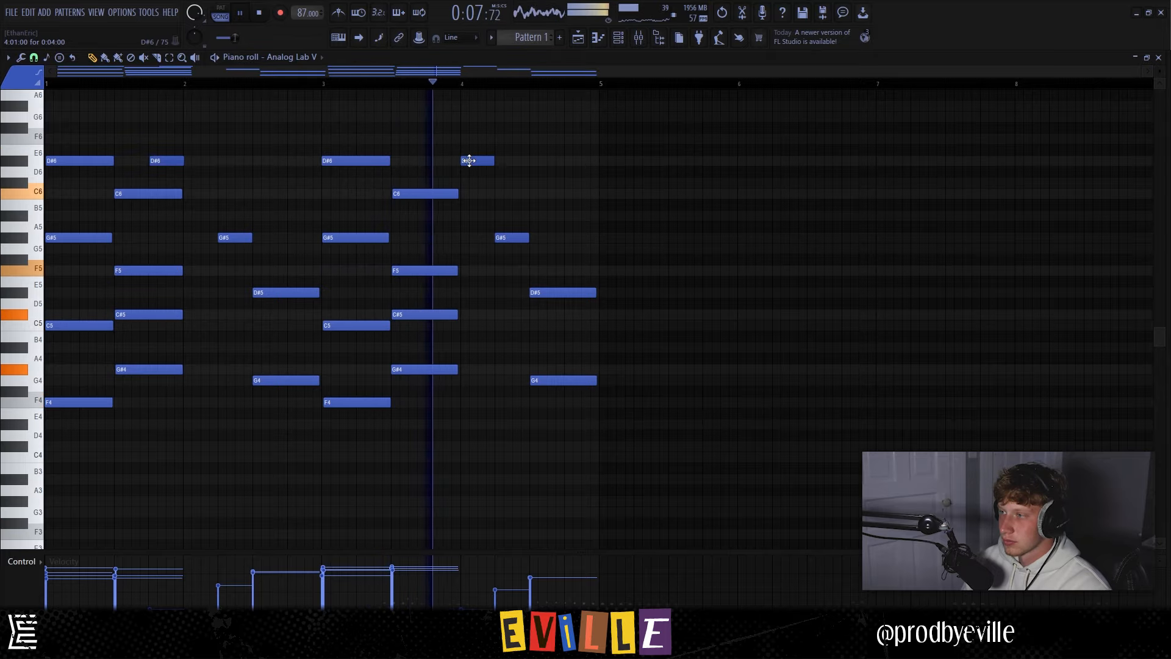
# Replace channel 4 with Analog Lab V using the PLY GRDE preset
pyautogui.rightClick(176, 186)
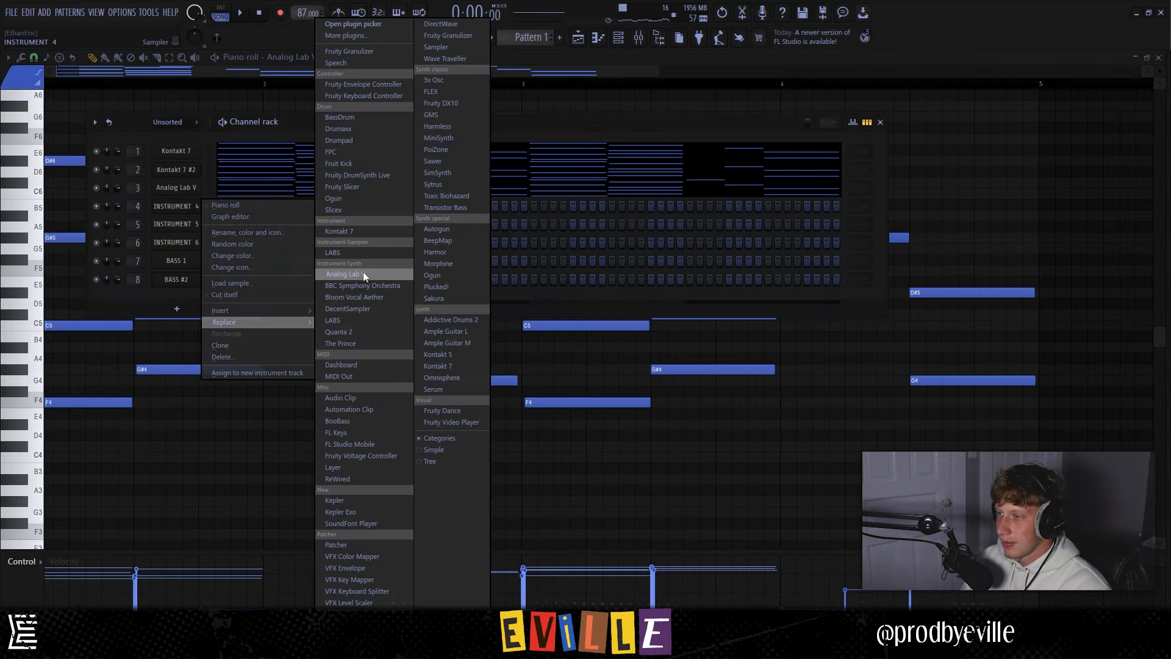
pyautogui.click(341, 273)
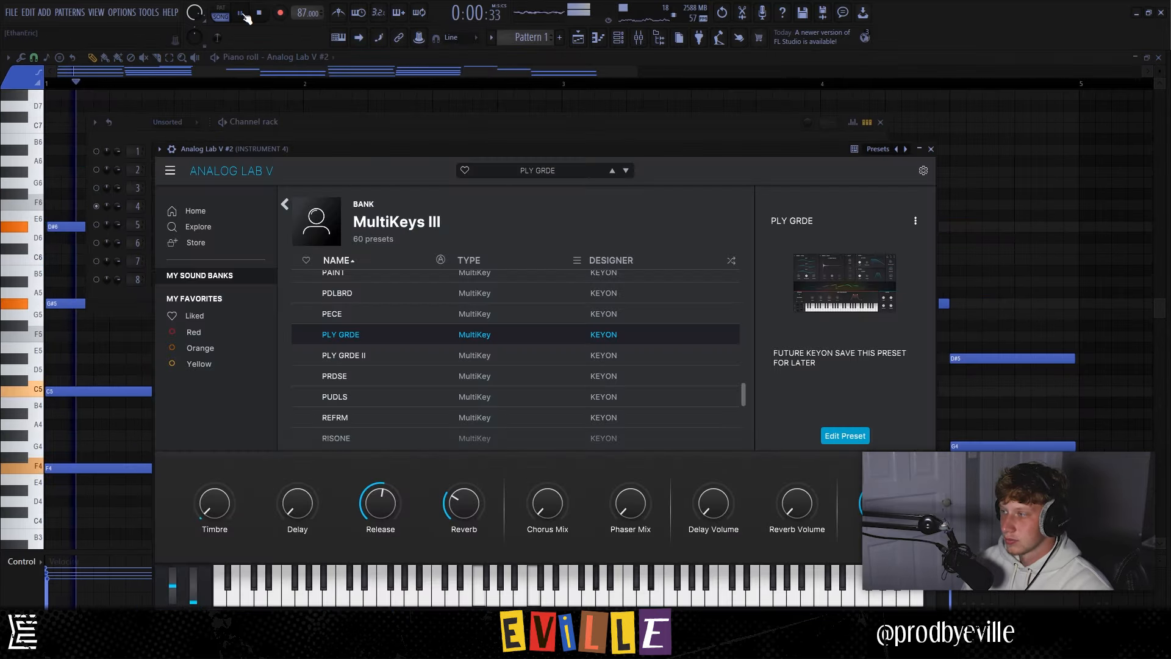
pyautogui.click(240, 12)
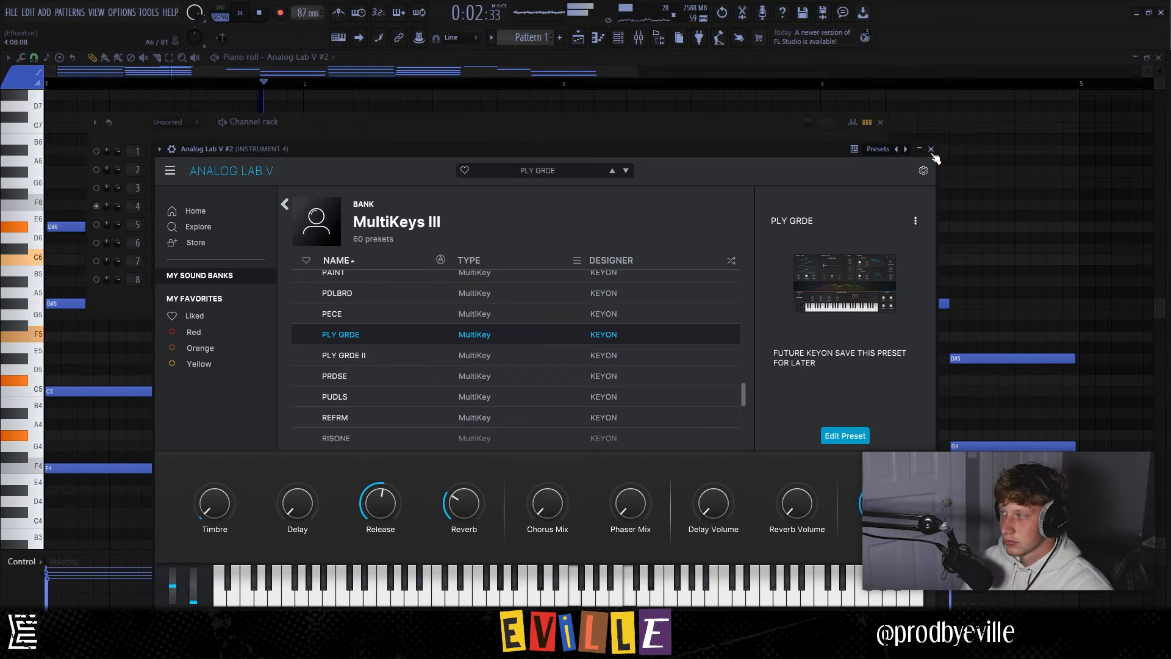
pyautogui.click(930, 149)
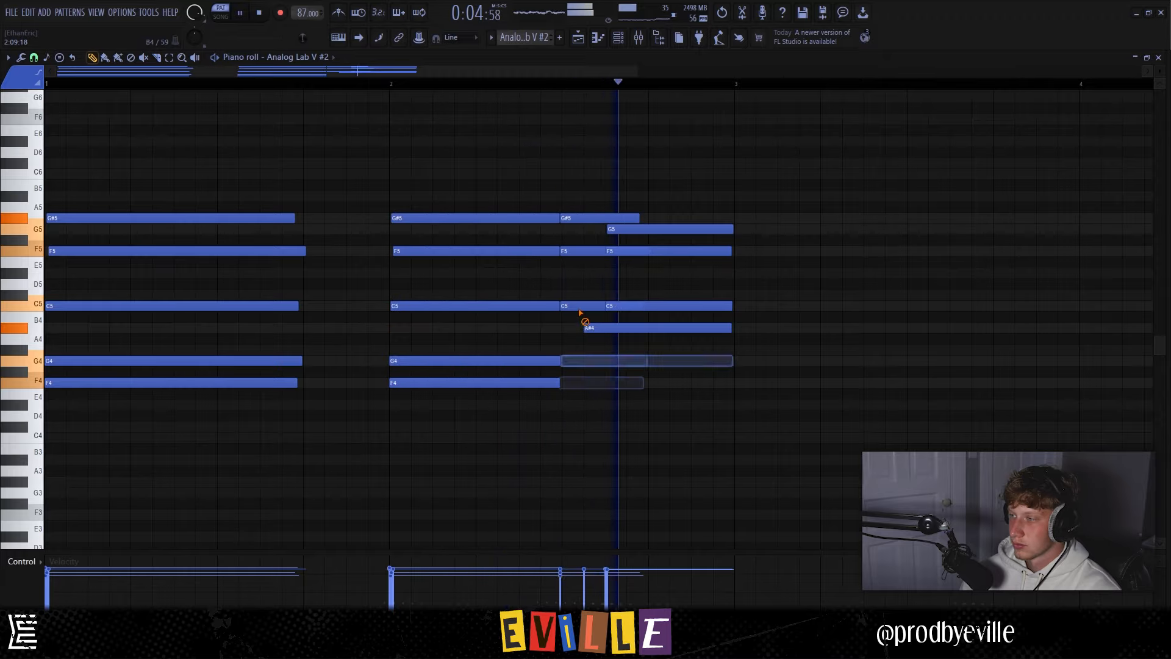
# Play back and adjust the two-bar chord progression in Analog Lab V #2's piano roll
pyautogui.press('ctrl+z')
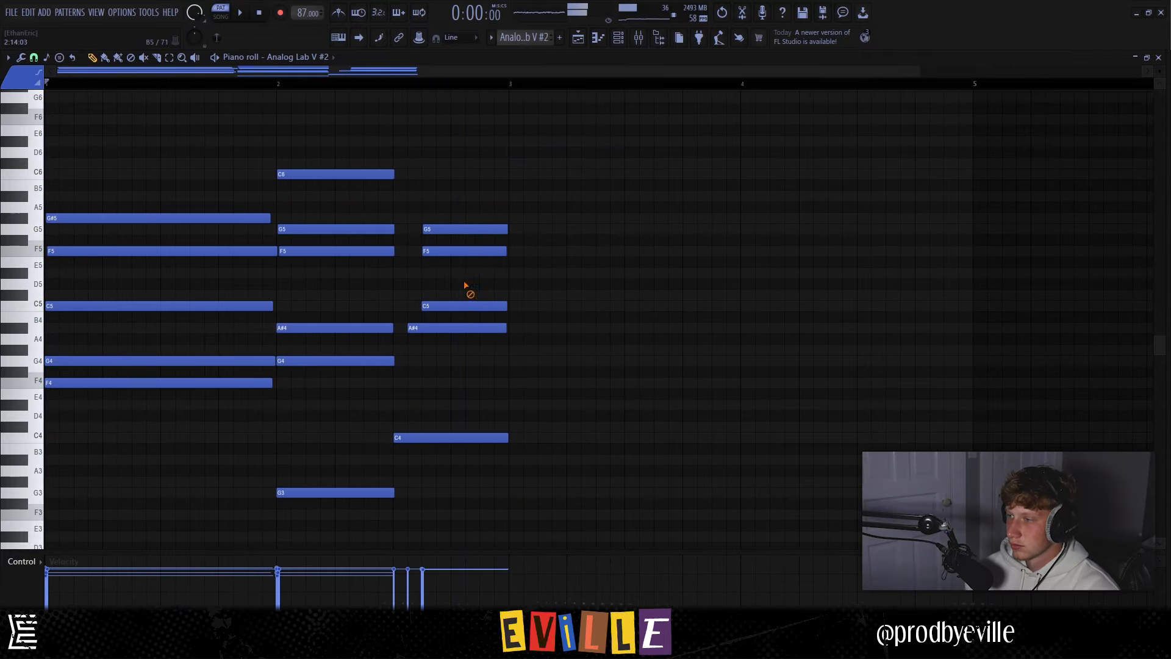
pyautogui.press('ctrl+z')
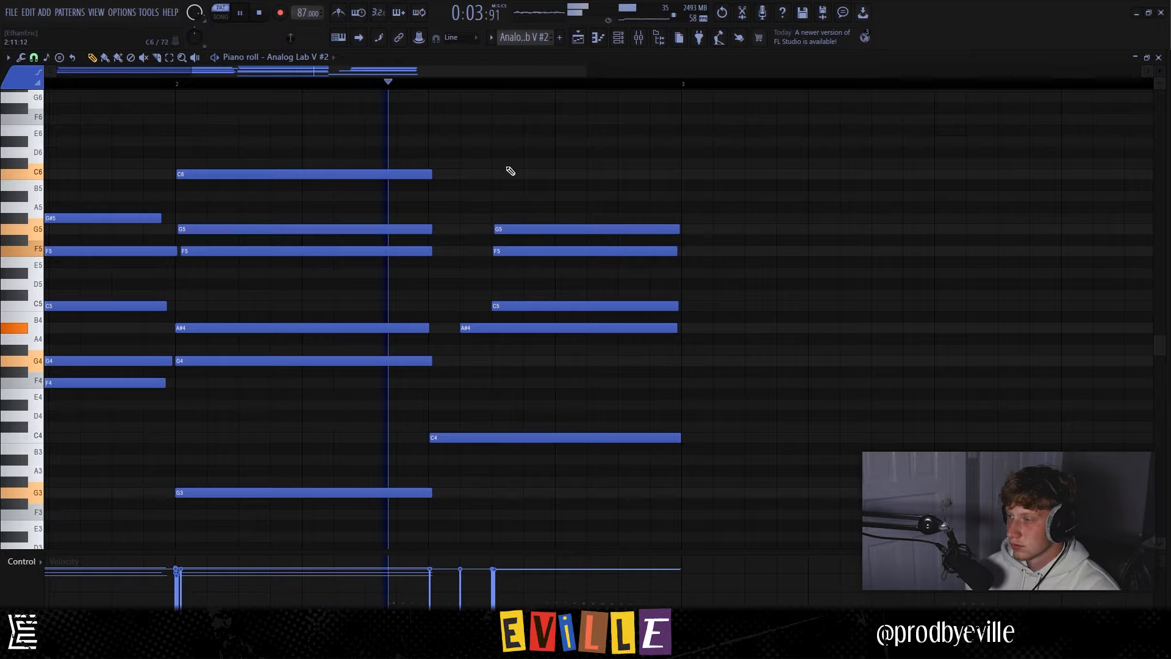
pyautogui.click(585, 228)
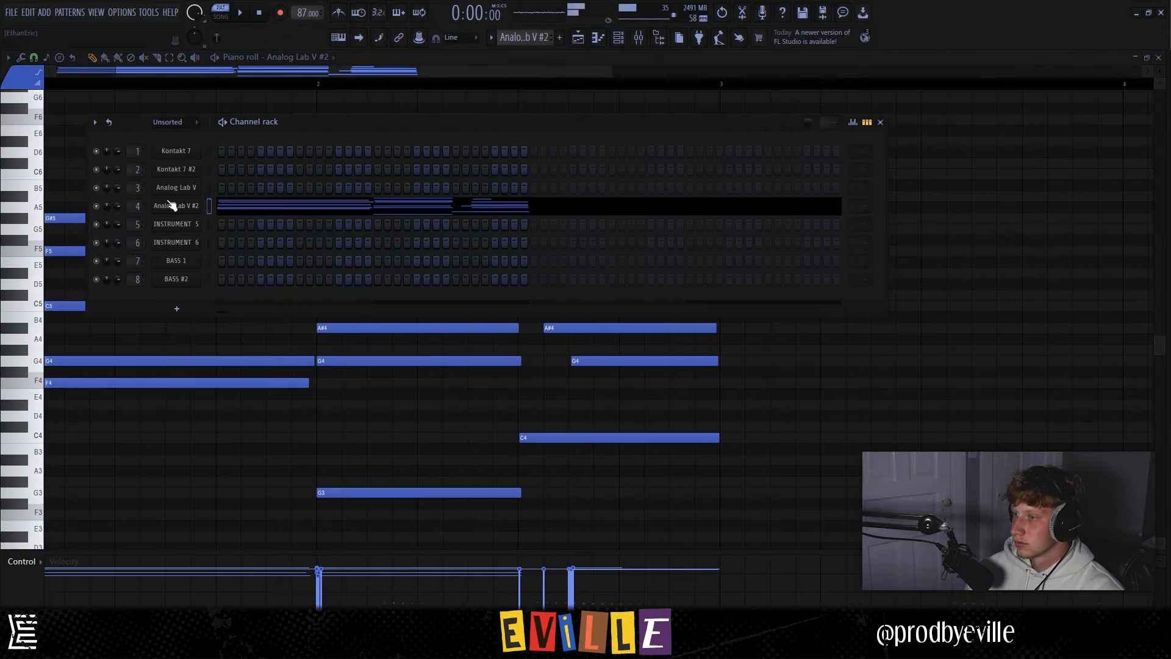
# Switch Analog Lab V #2 to the SOLES preset
pyautogui.doubleClick(176, 204)
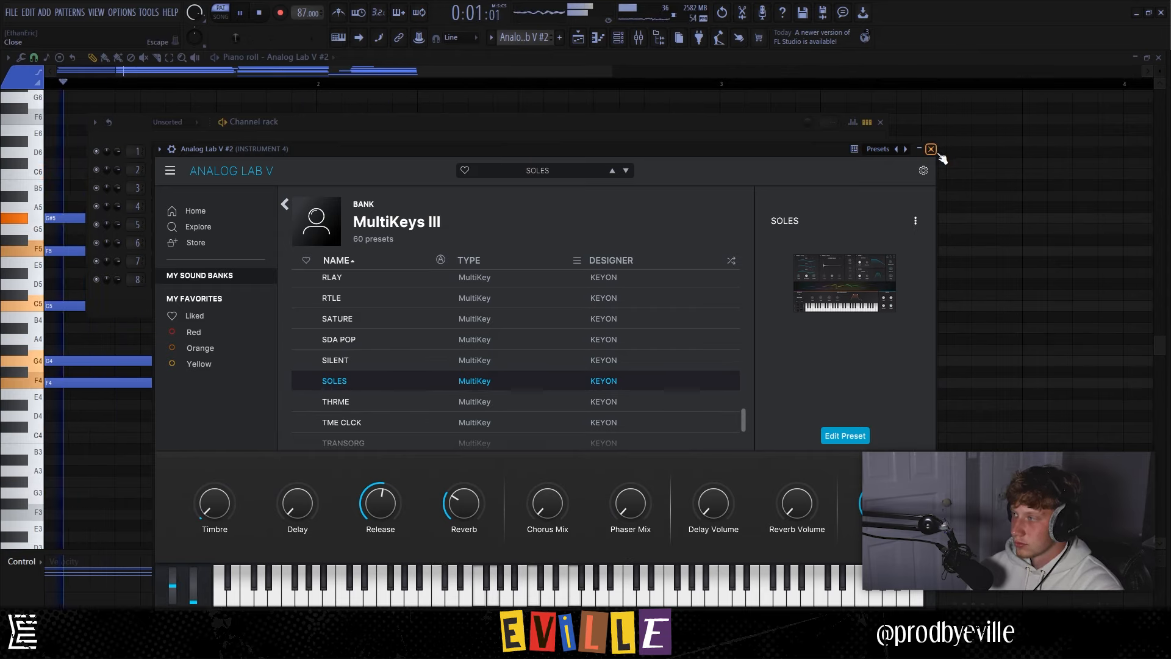
pyautogui.click(930, 149)
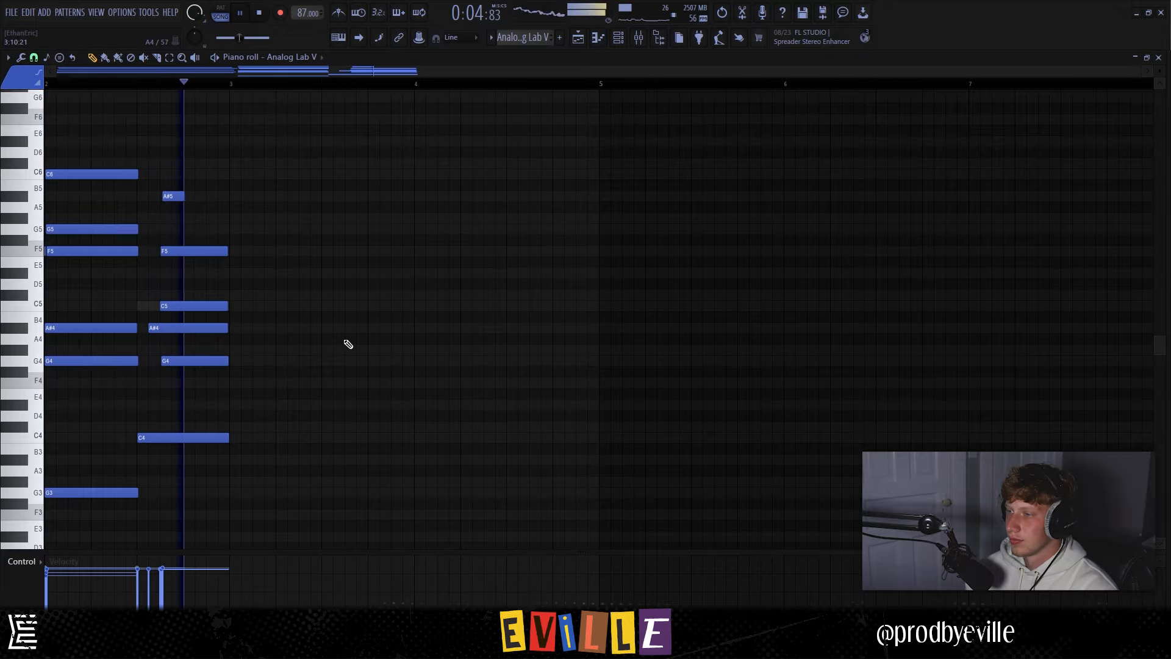
# Leave the chord pattern and bring up the Splice sample browser over the playlist
pyautogui.click(320, 57)
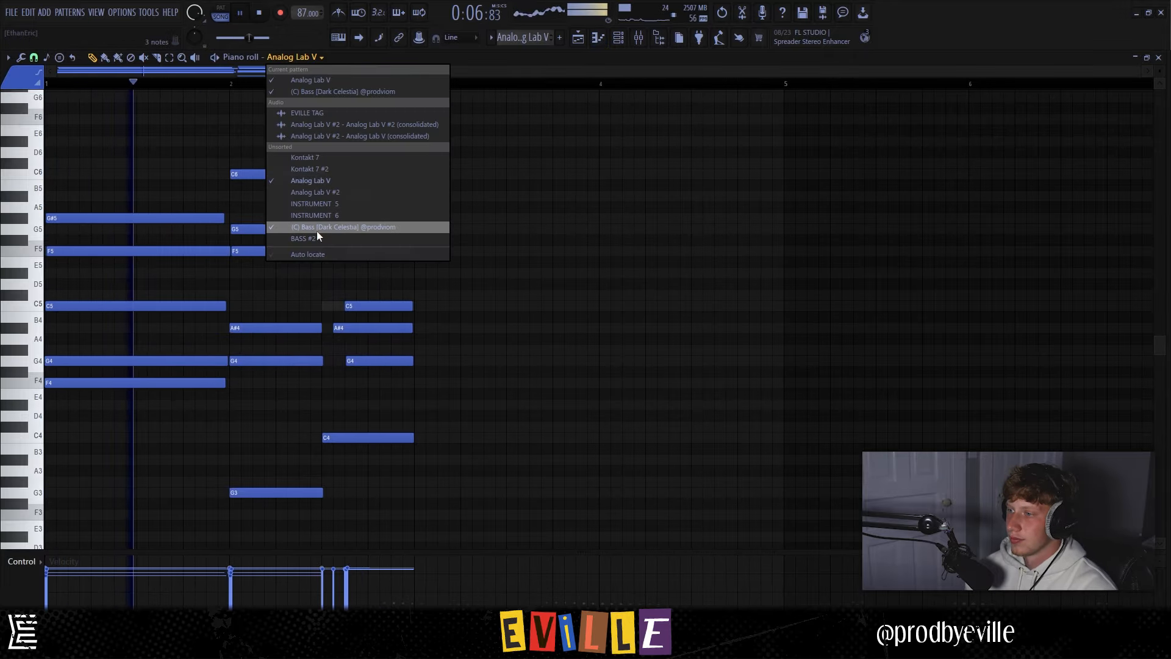
pyautogui.click(301, 238)
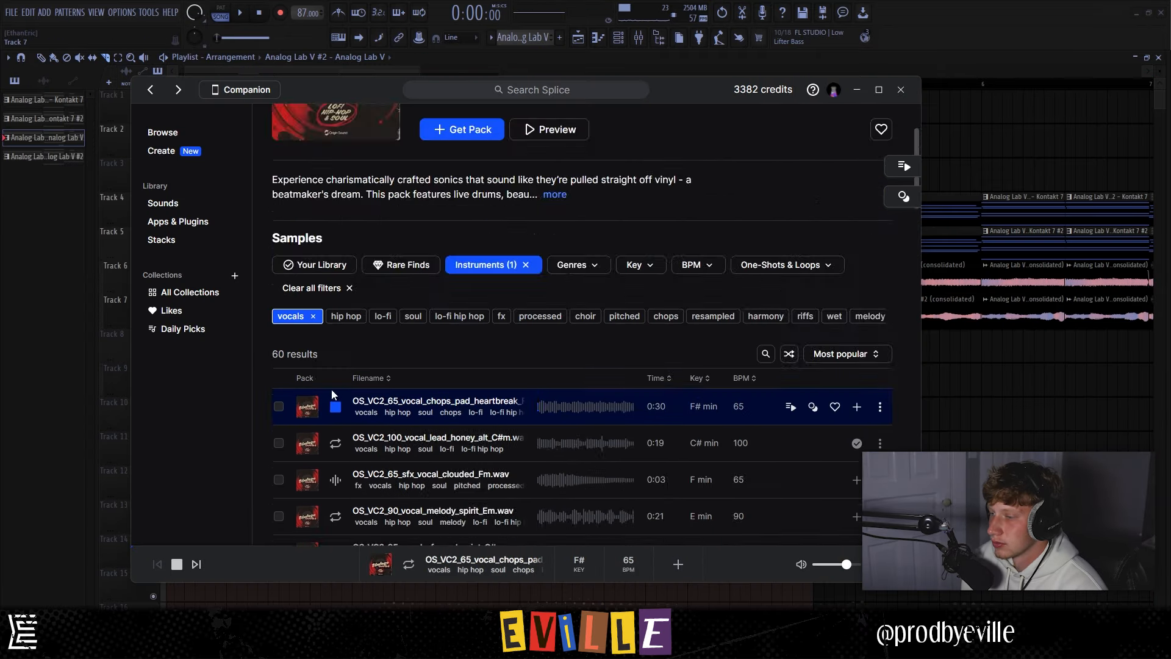
# Preview vocal_lead_honey_alt and vocal_melody_spirit, placing the spirit vocal on Track 10
pyautogui.scroll(-3)
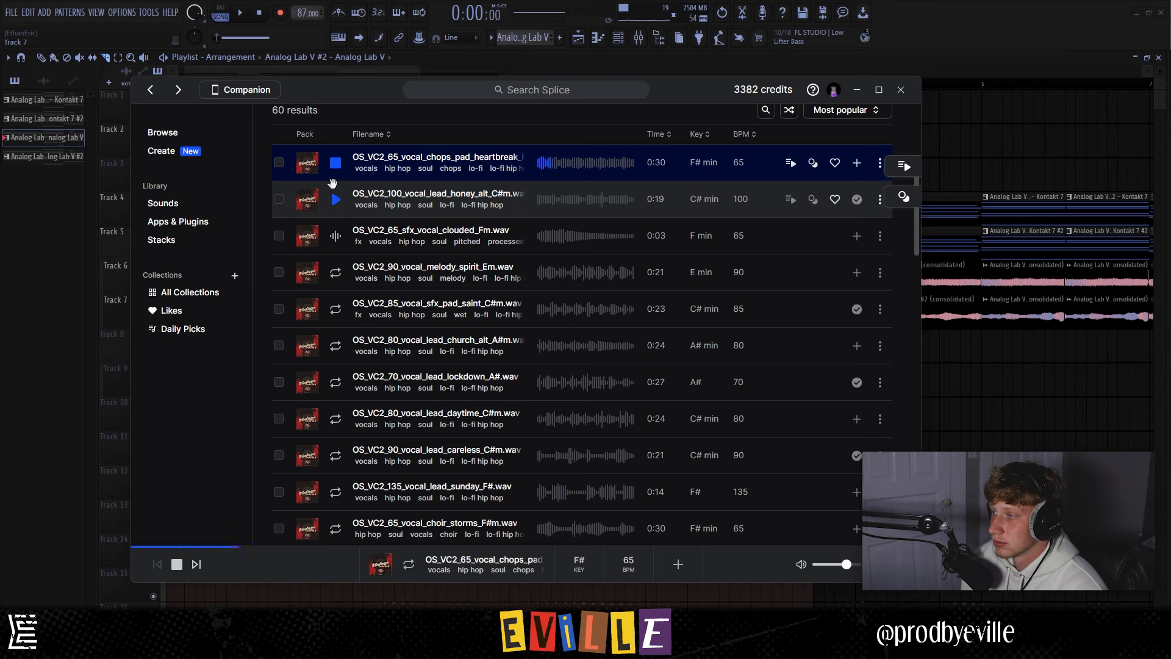
pyautogui.click(335, 235)
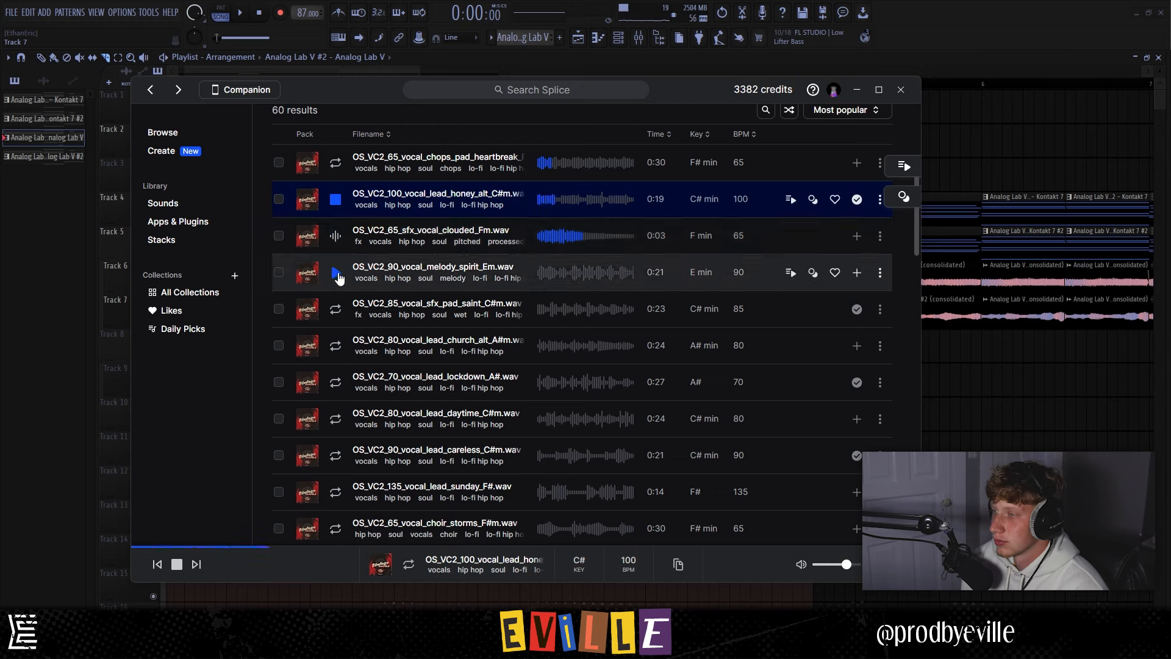
pyautogui.click(433, 270)
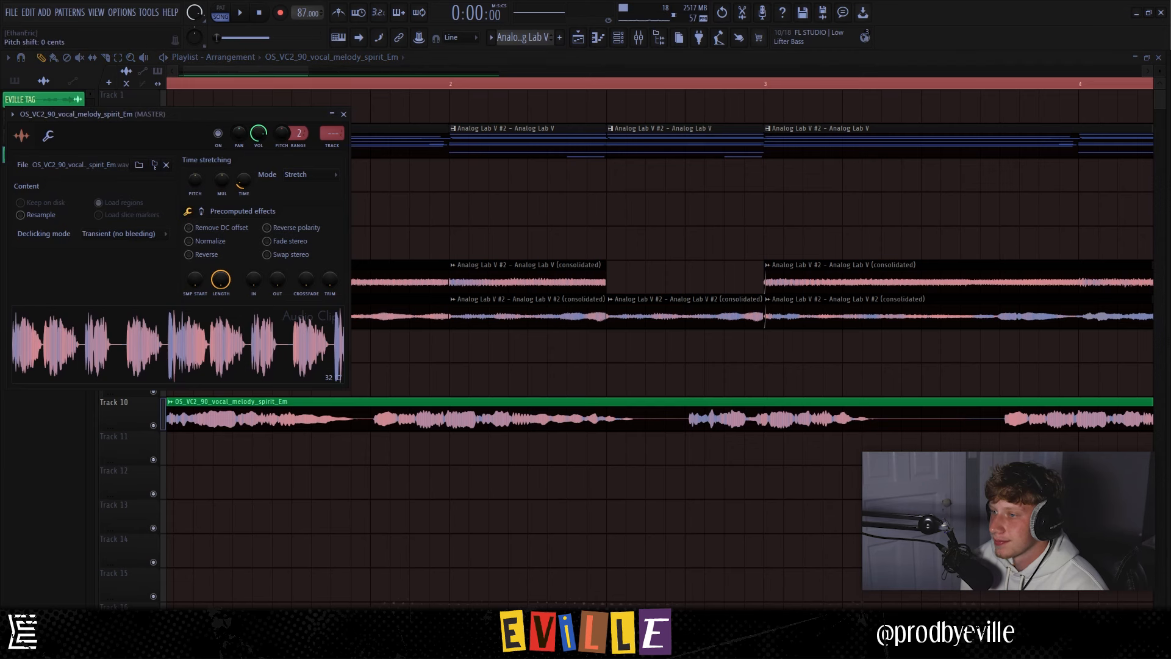
# Set the vocal sample to Stretch Pro and chop it into clips across Tracks 9 and 10
pyautogui.click(239, 13)
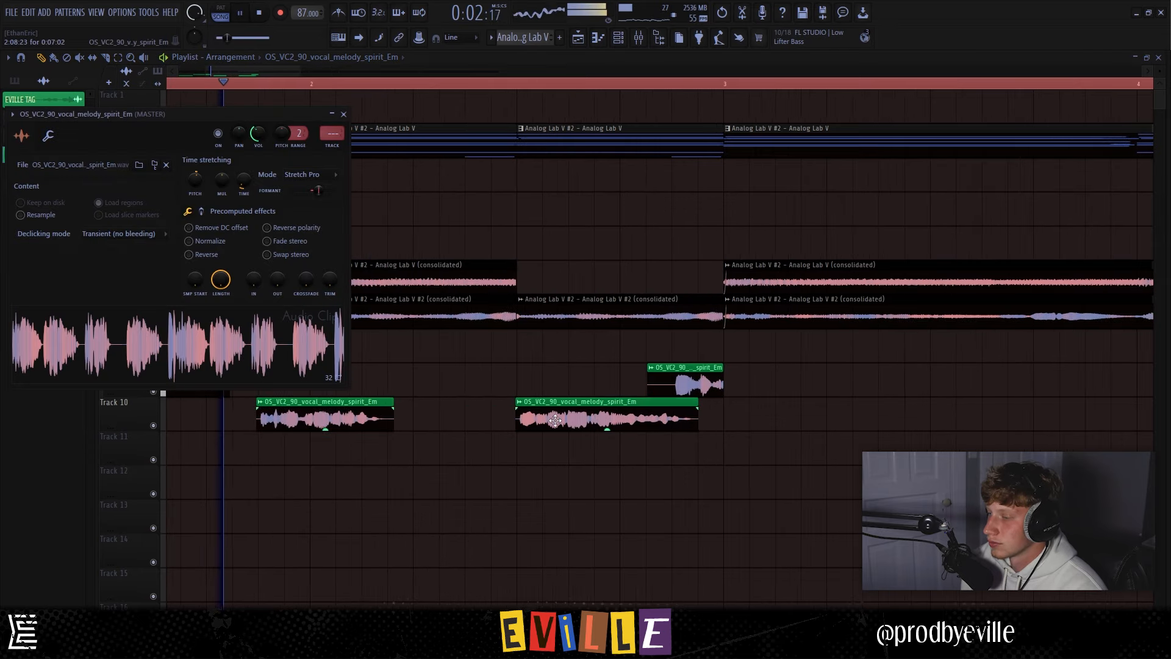
pyautogui.click(342, 114)
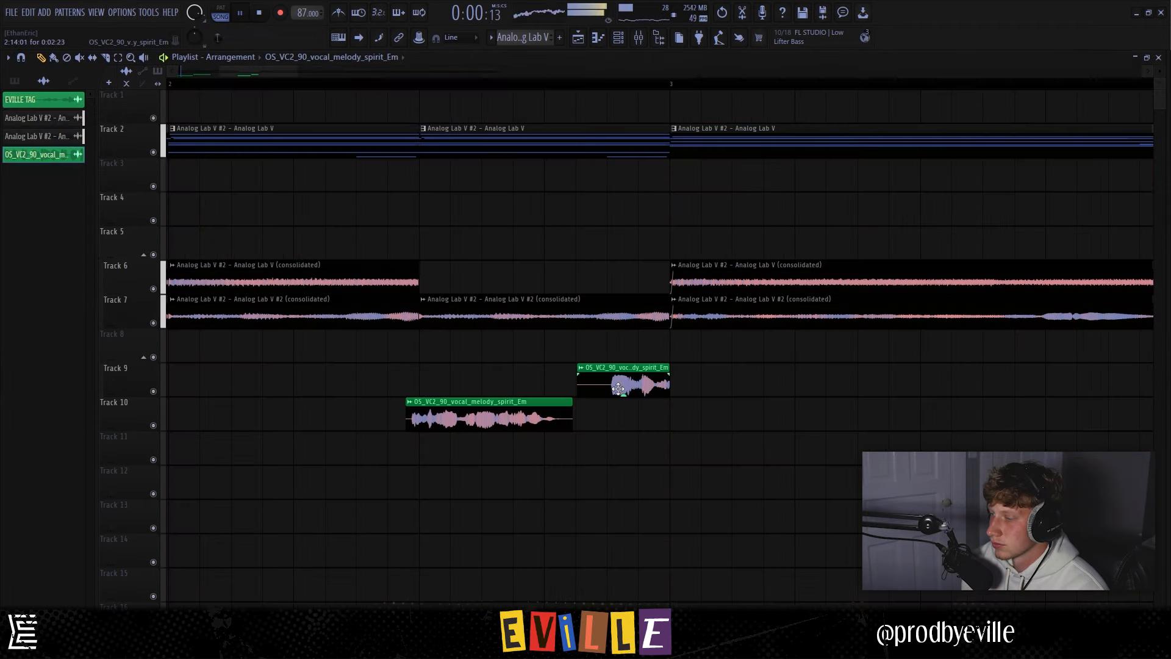
pyautogui.rightClick(622, 383)
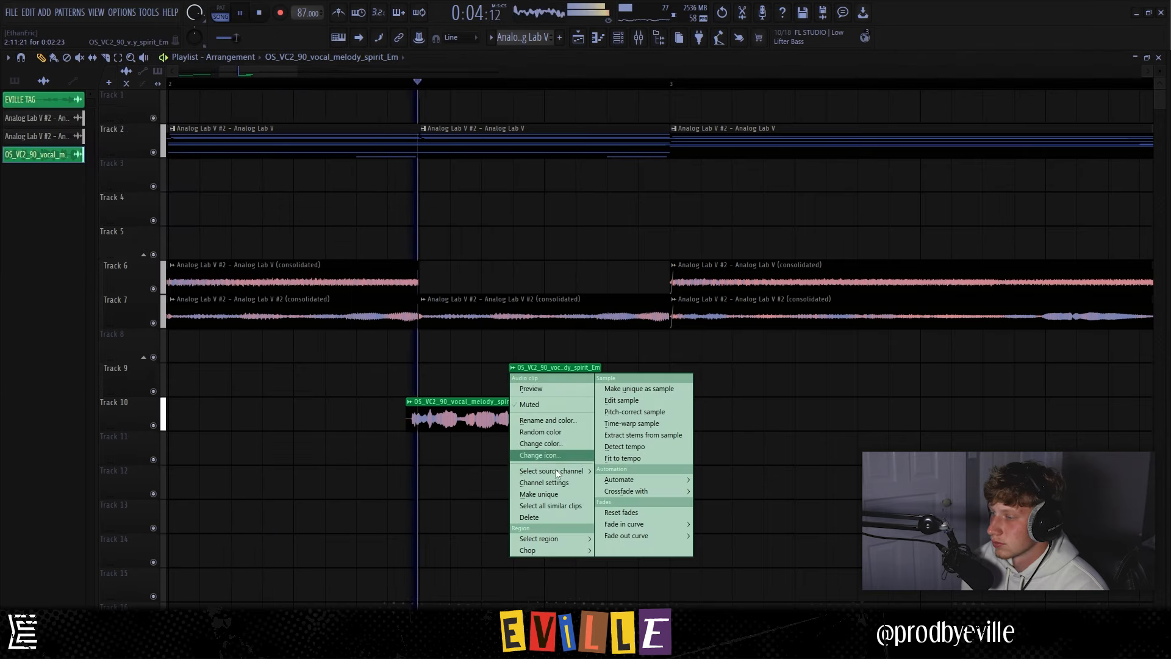
pyautogui.click(538, 494)
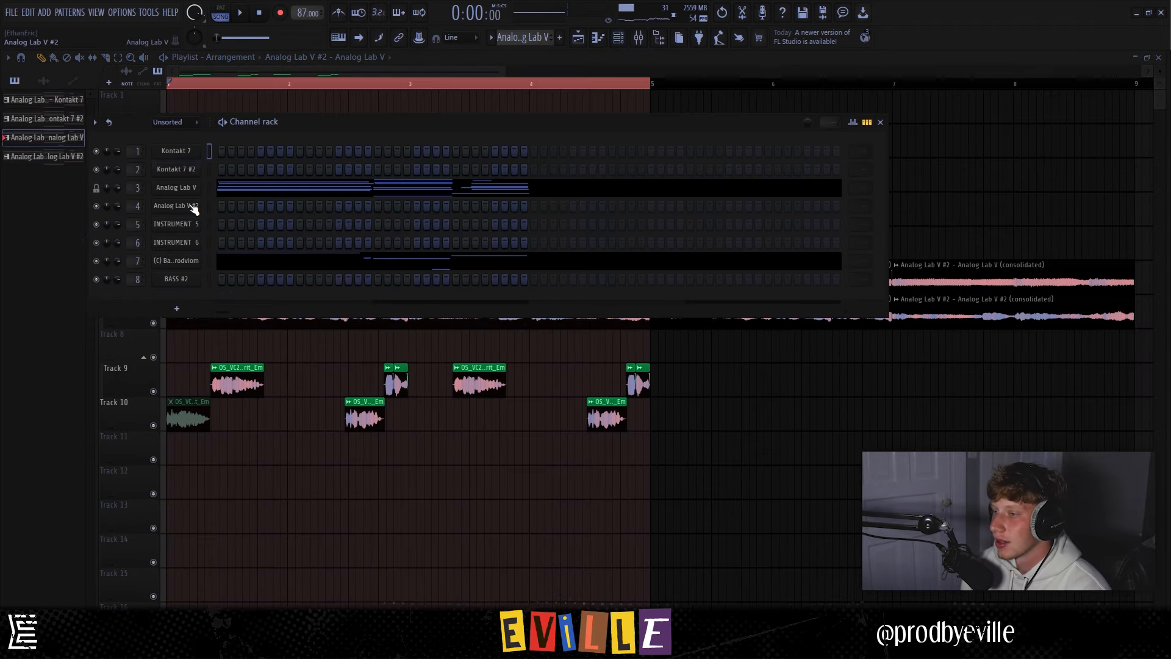
# Browse The Prince's pad presets on channel 5 and audition a couple of pads
pyautogui.rightClick(176, 205)
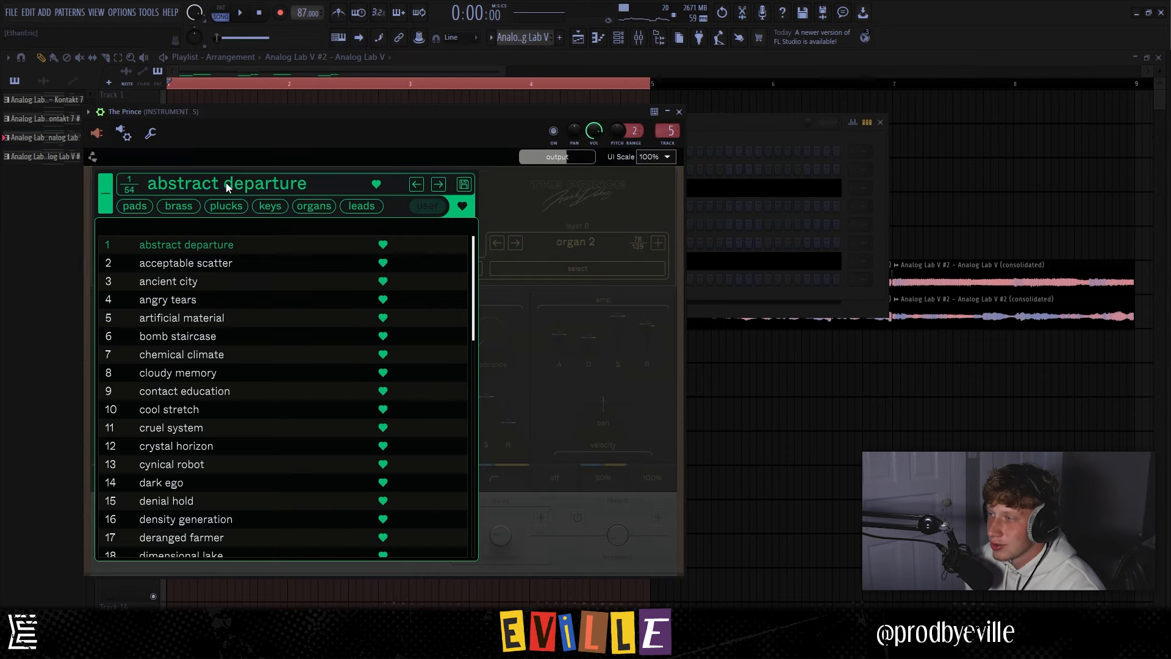
pyautogui.scroll(-3)
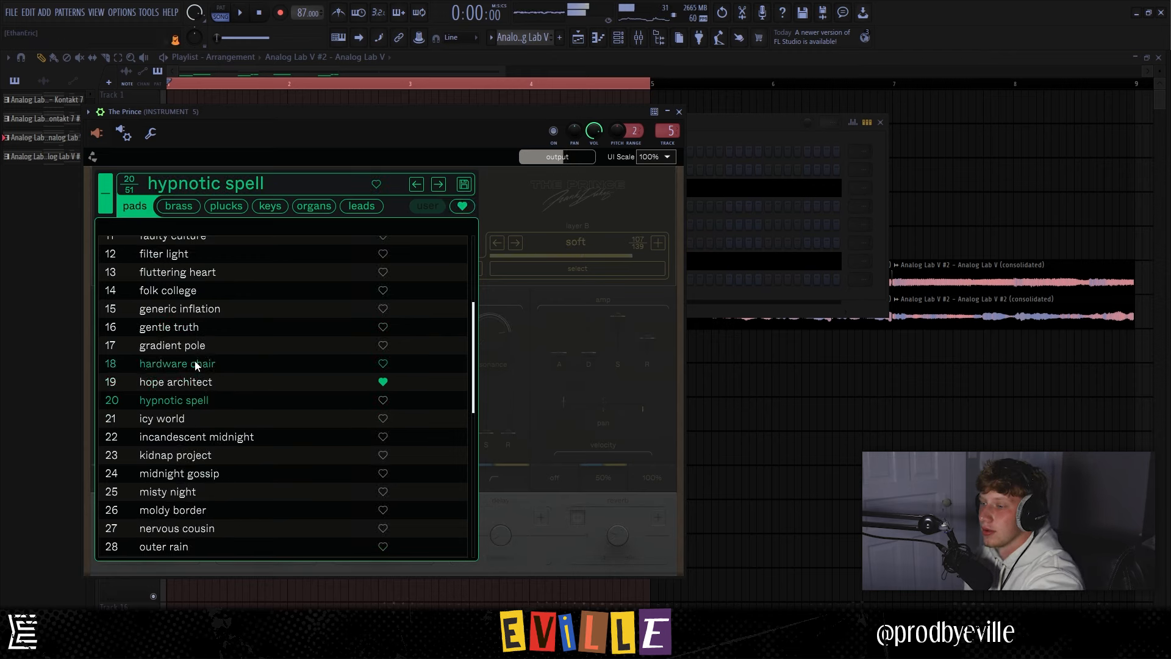
pyautogui.click(177, 364)
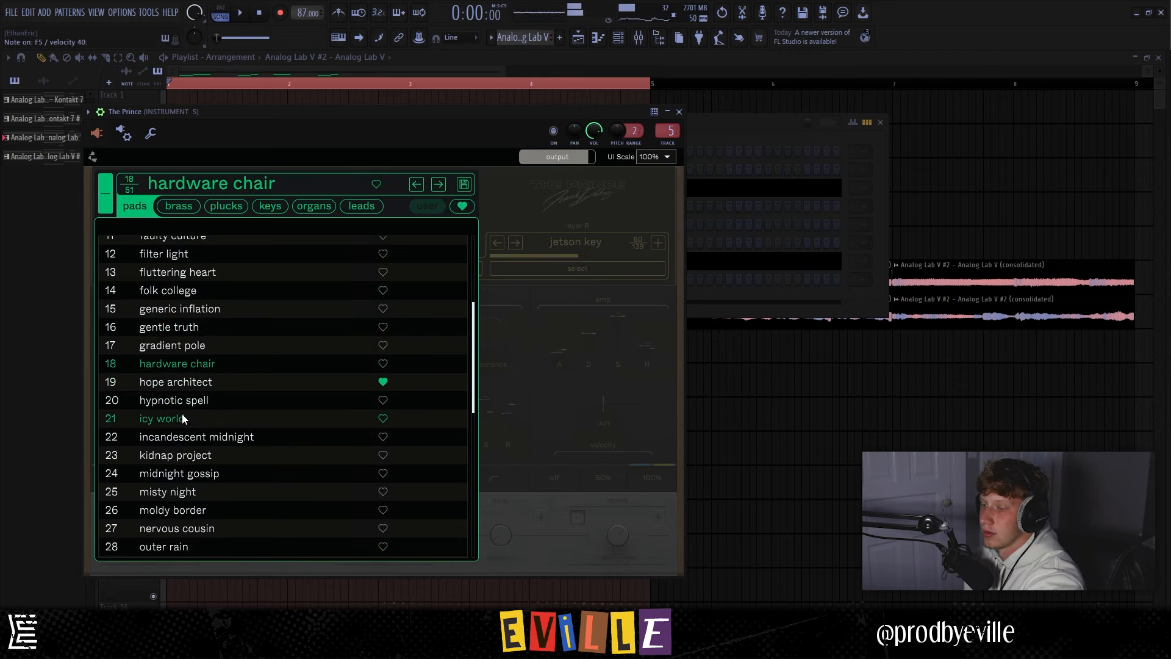
pyautogui.click(361, 205)
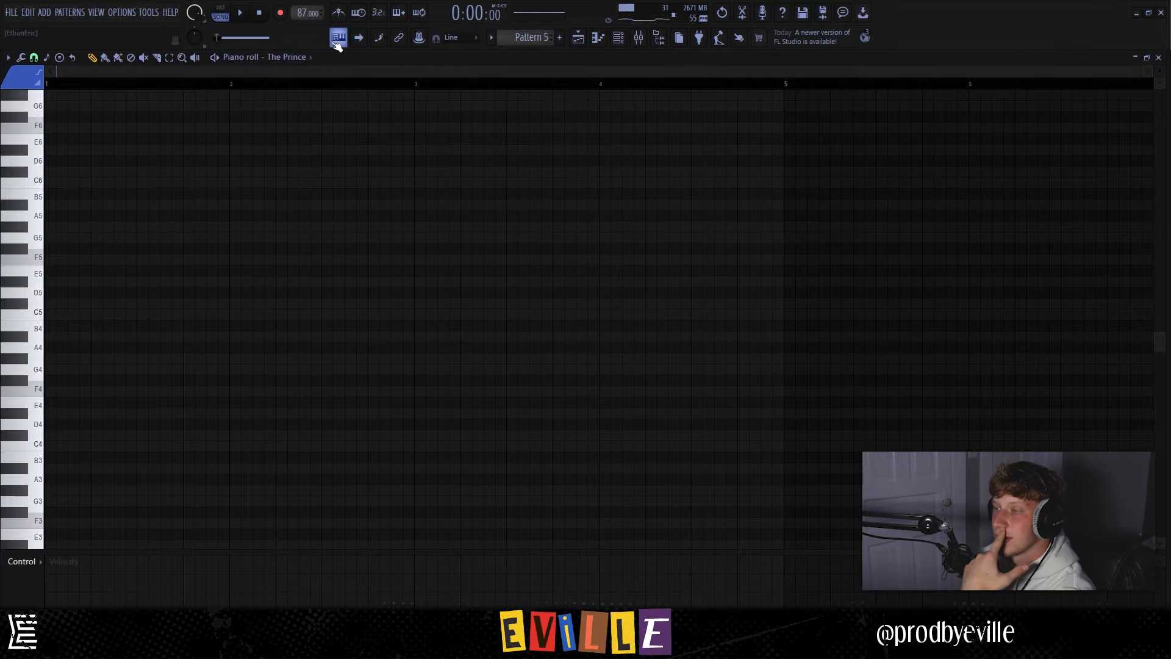
# Record a live G4/G#4/G#5 melody with typing keyboard to piano and trim the long G#4 note
pyautogui.click(337, 38)
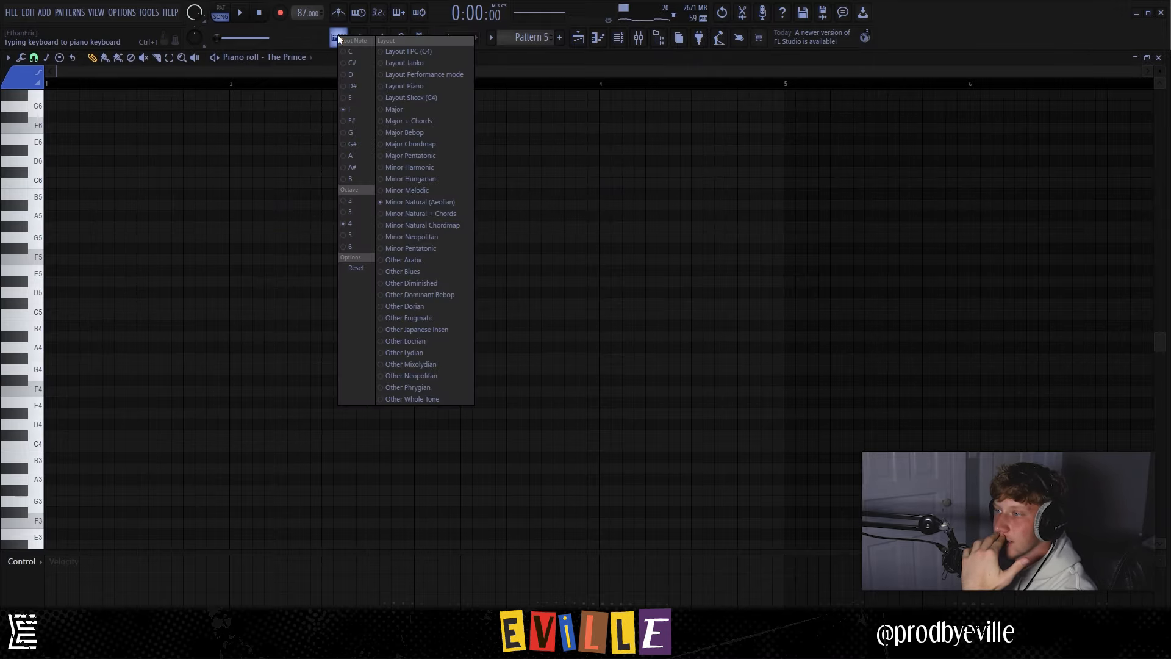
pyautogui.moveTo(419, 201)
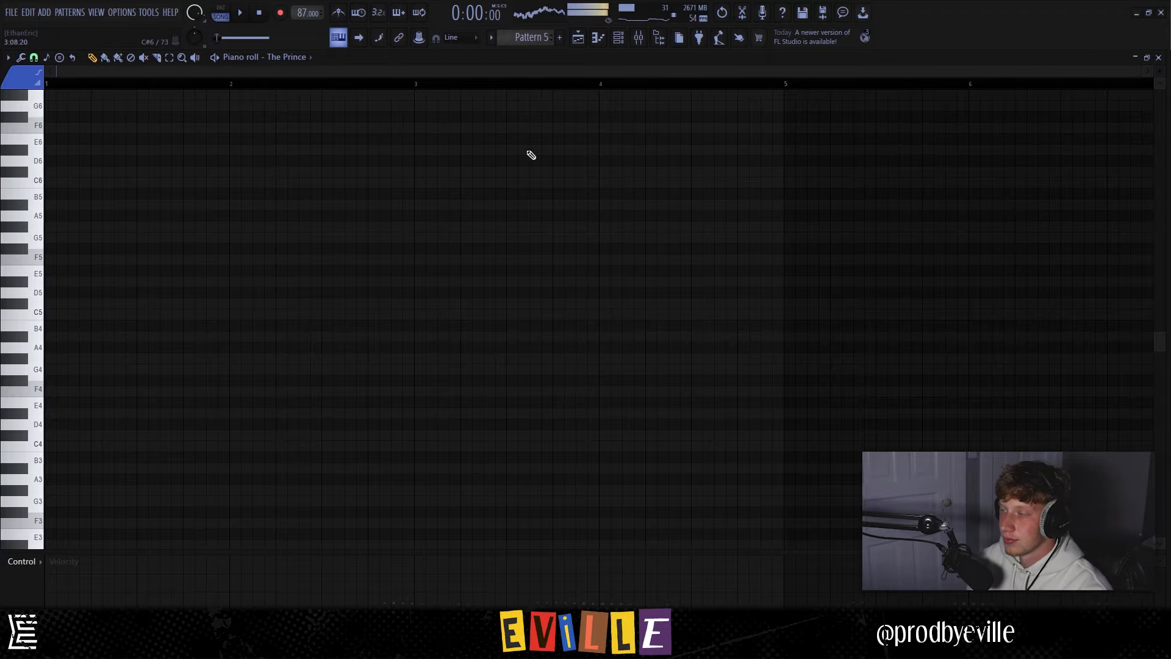
pyautogui.click(280, 12)
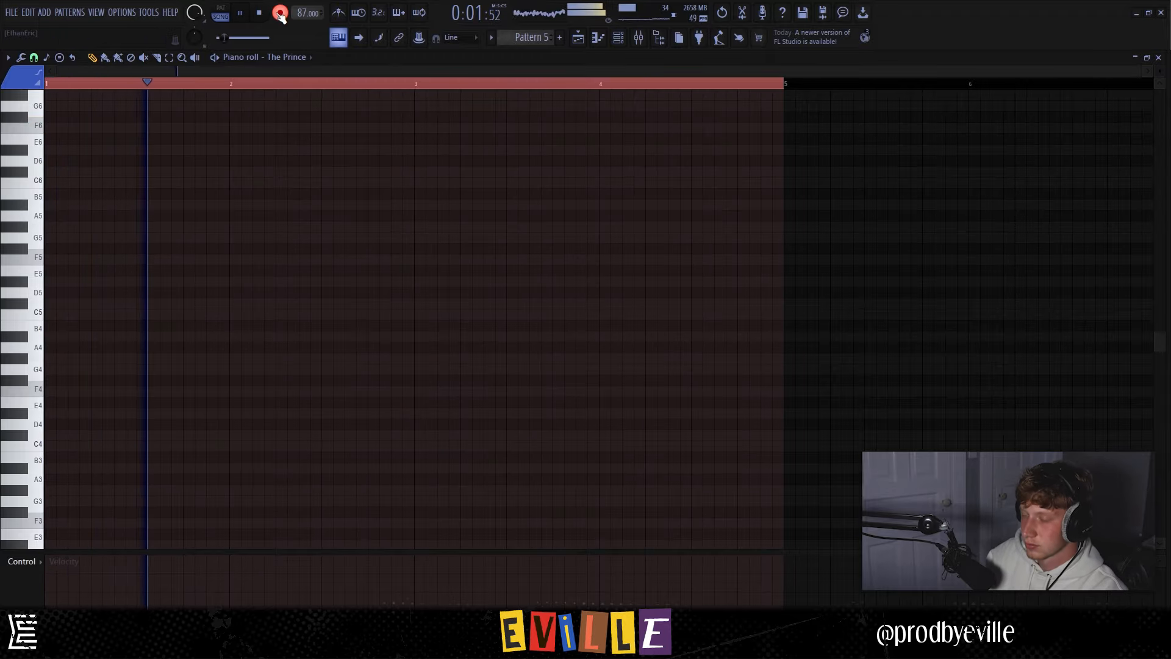
pyautogui.click(250, 281)
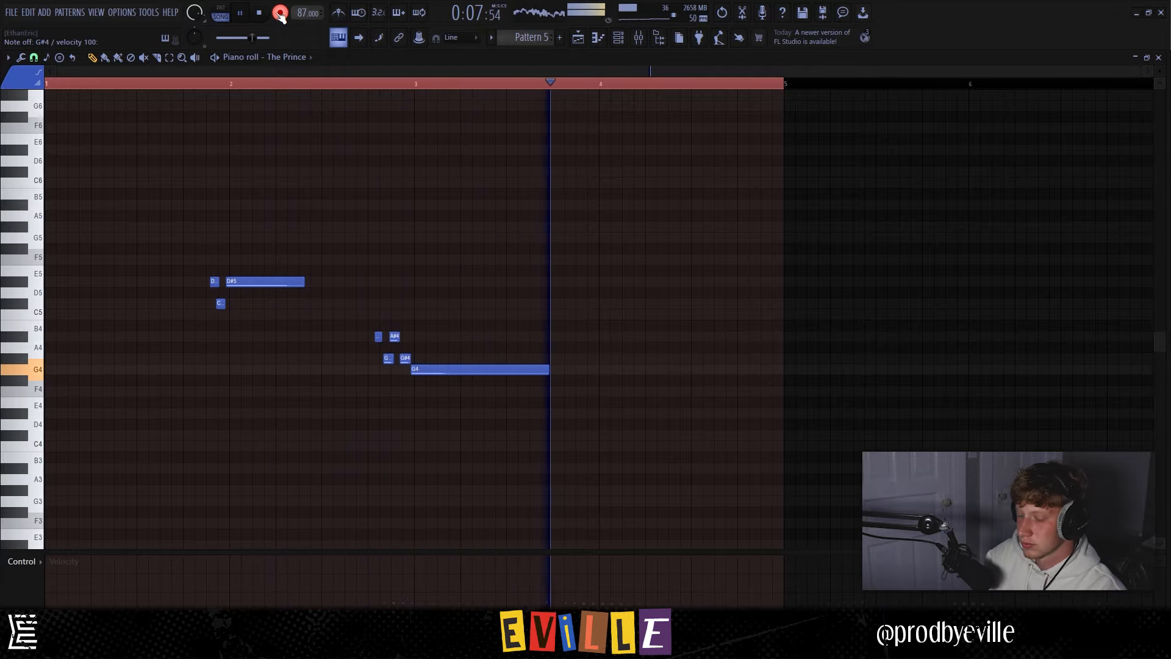
pyautogui.click(301, 13)
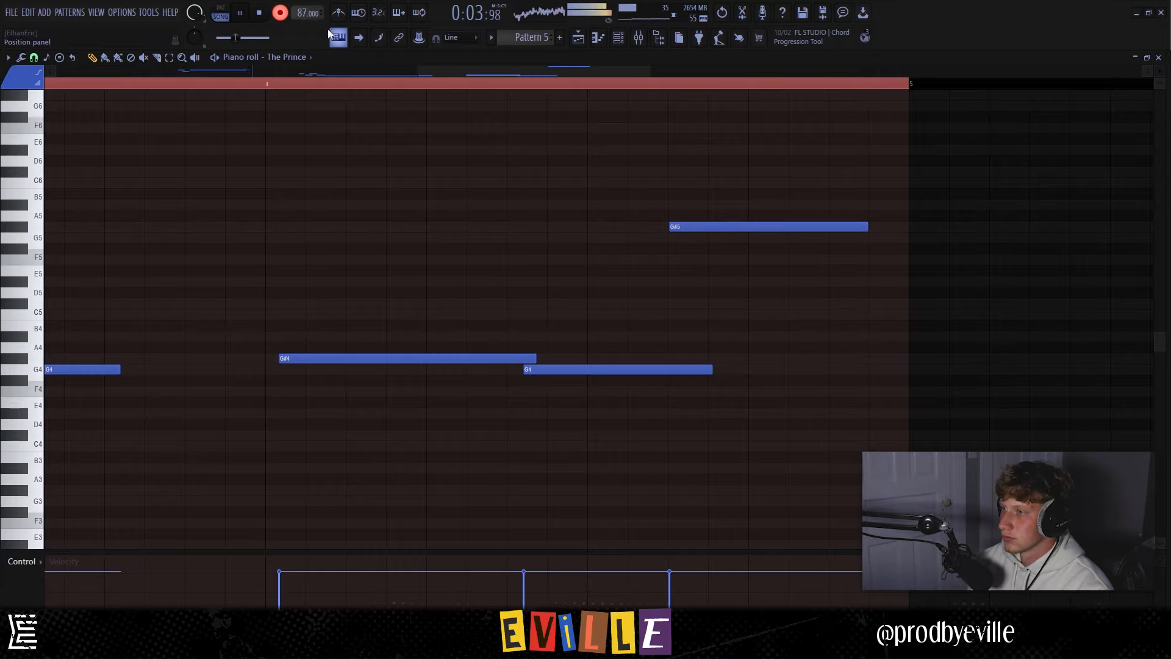
pyautogui.click(467, 359)
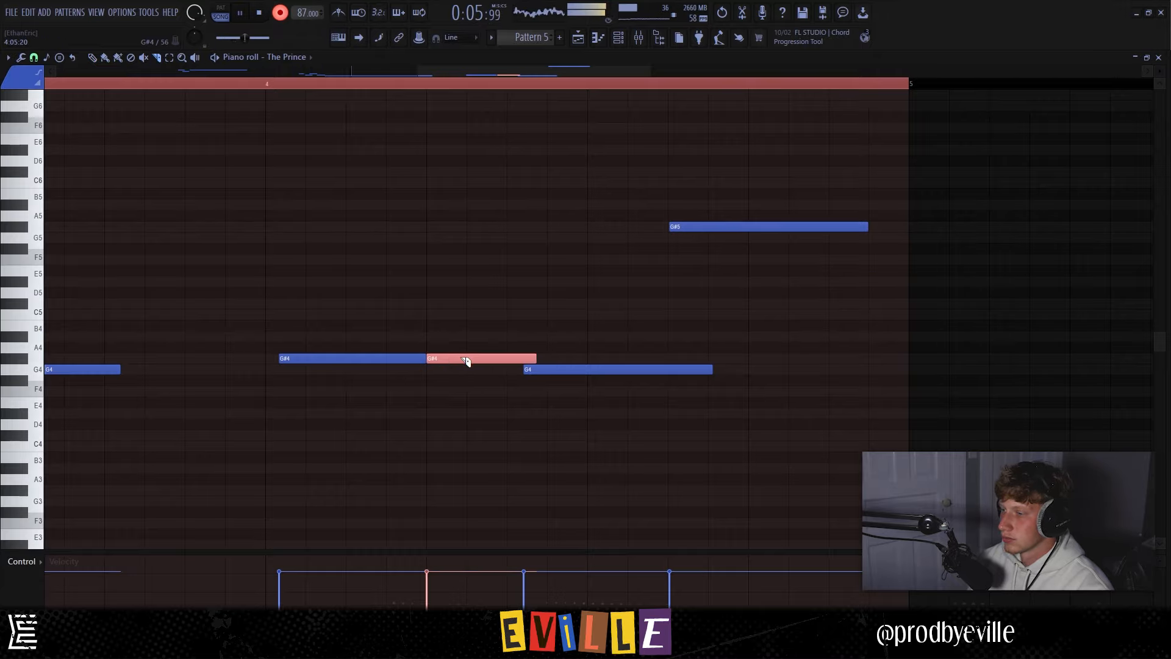